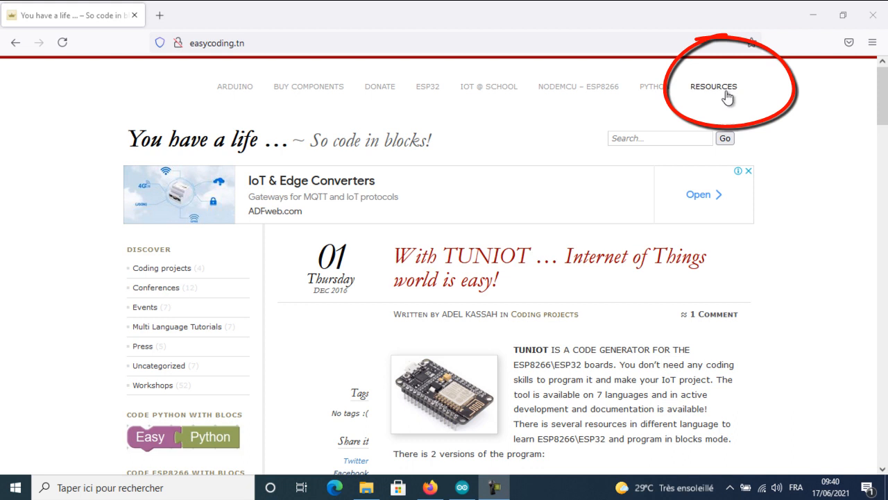
Show the ESP32 Camera files download link in the Resources page's ESP32 section.
left_click(714, 86)
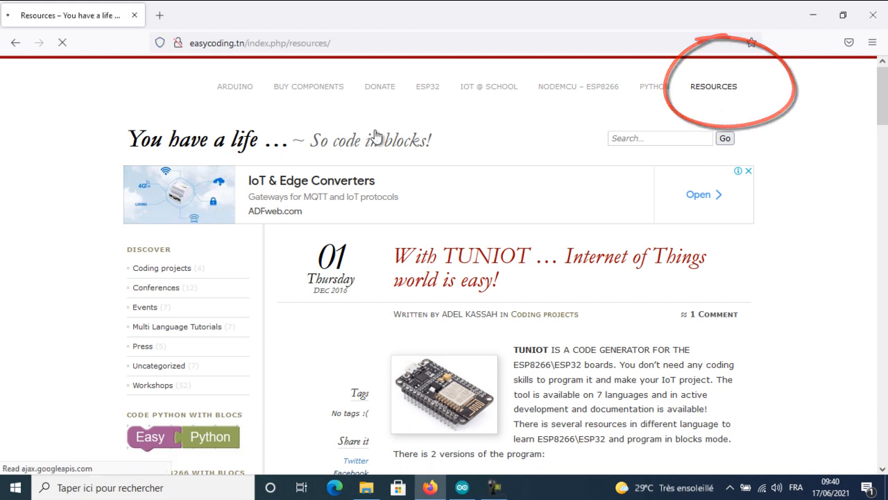
scroll("down", 3)
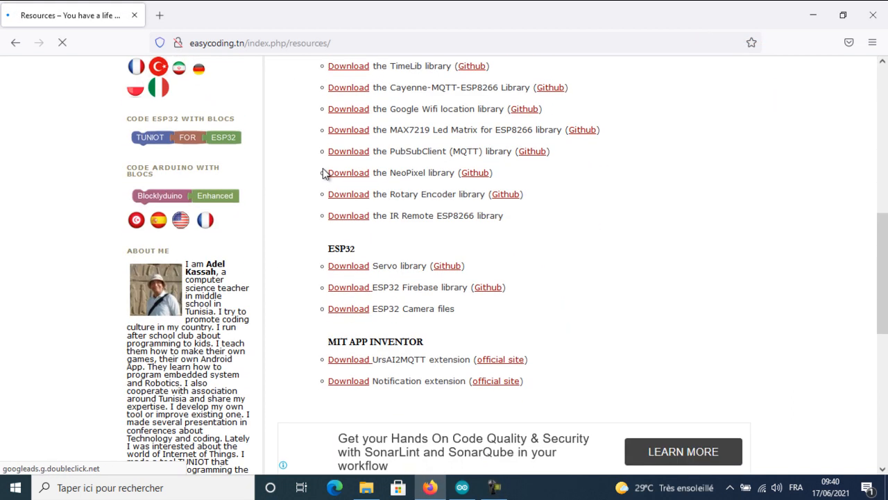
scroll("down", 3)
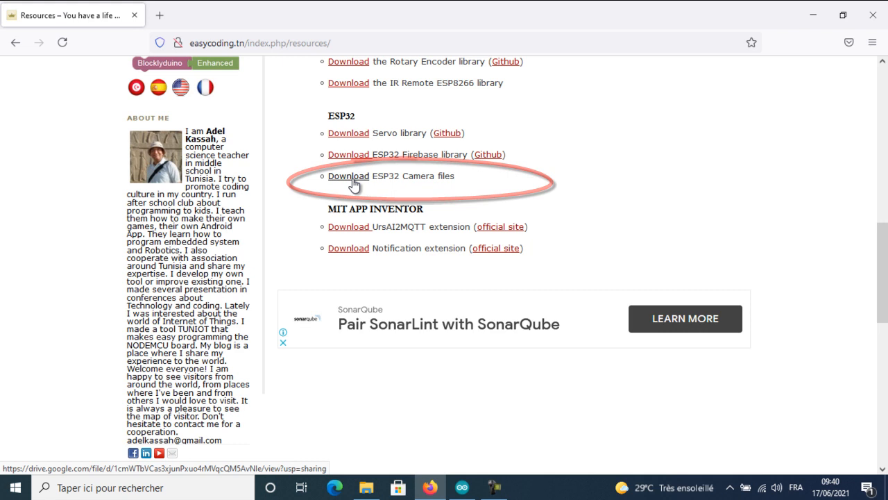
Follow the ESP32 Camera files link to the ESP_CAM_FILES.rar preview on Google Drive.
left_click(348, 175)
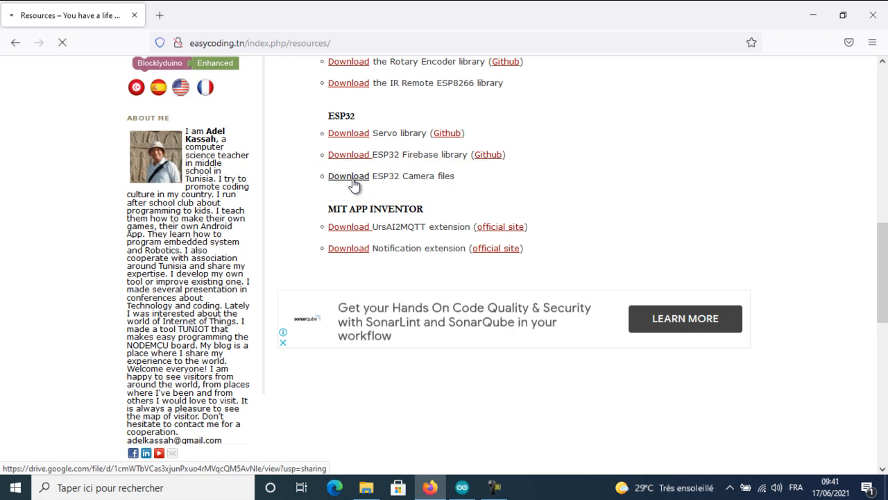
left_click(348, 175)
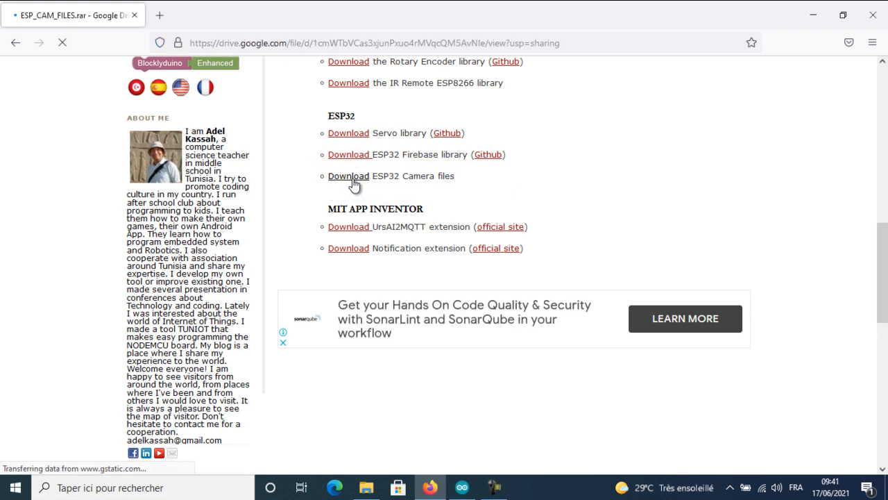
left_click(348, 175)
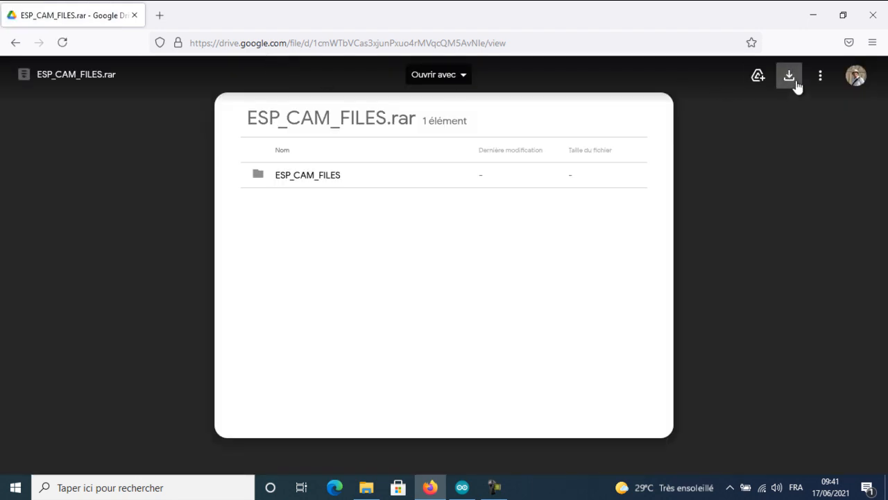
Download ESP_CAM_FILES.rar, choosing Save File and confirming.
left_click(789, 75)
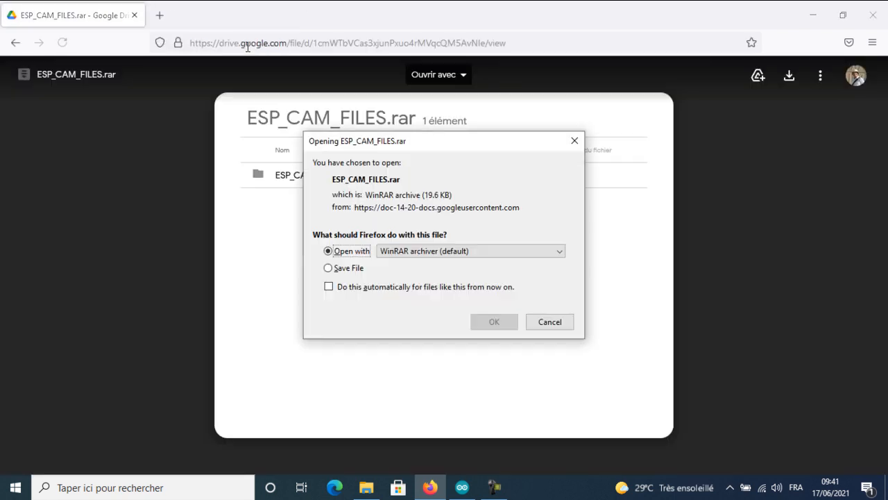
left_click(328, 268)
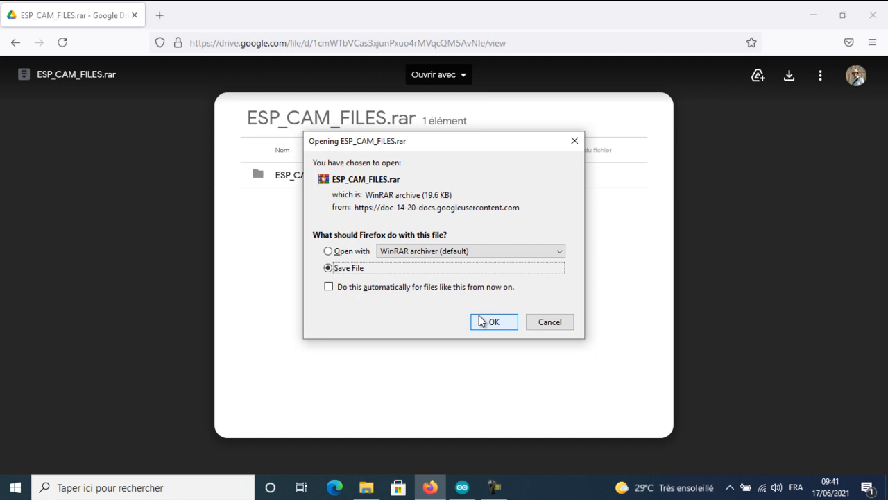
left_click(494, 322)
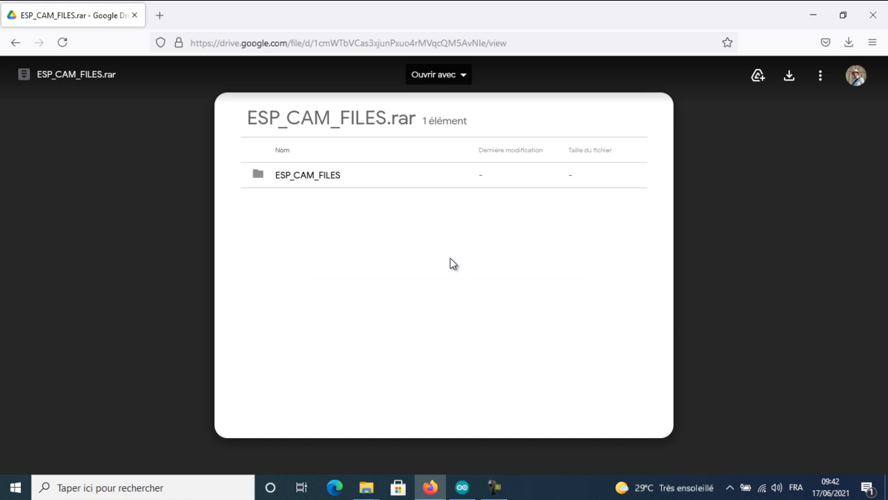
mouse_move(16, 42)
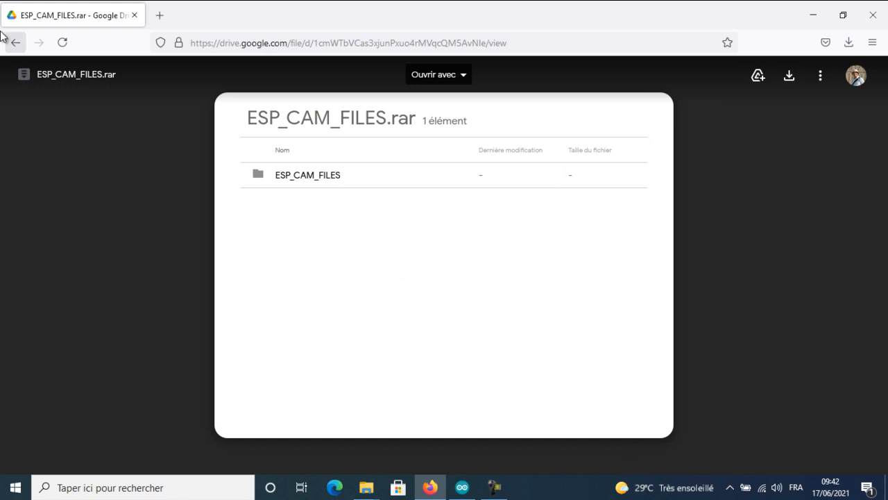
Return to Resources, launch TUNIOT for ESP32 and close its welcome popup.
left_click(16, 42)
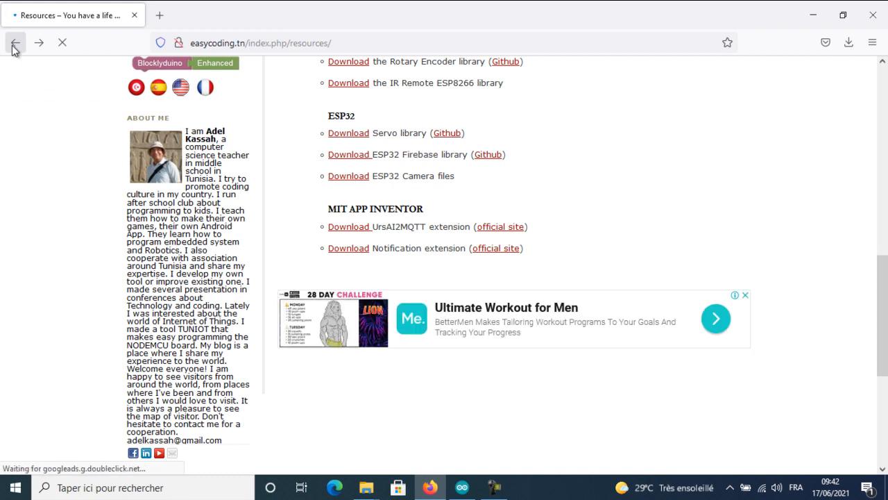
scroll("up", 3)
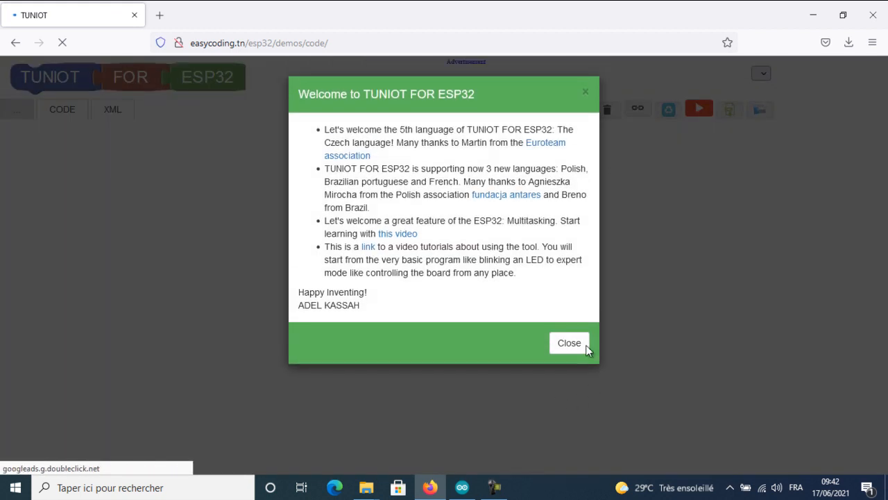
left_click(569, 342)
type("G")
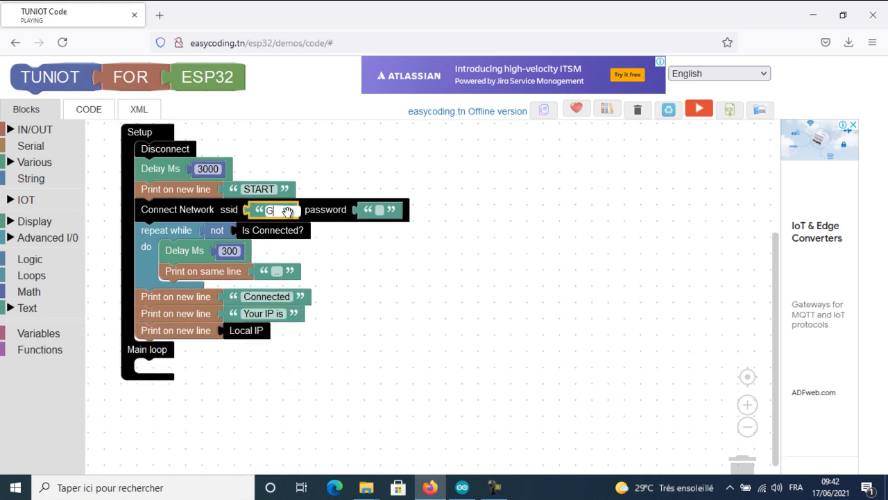
Fill the Connect Network block with ssid Globalnet and the Wi-Fi password.
type("lo!")
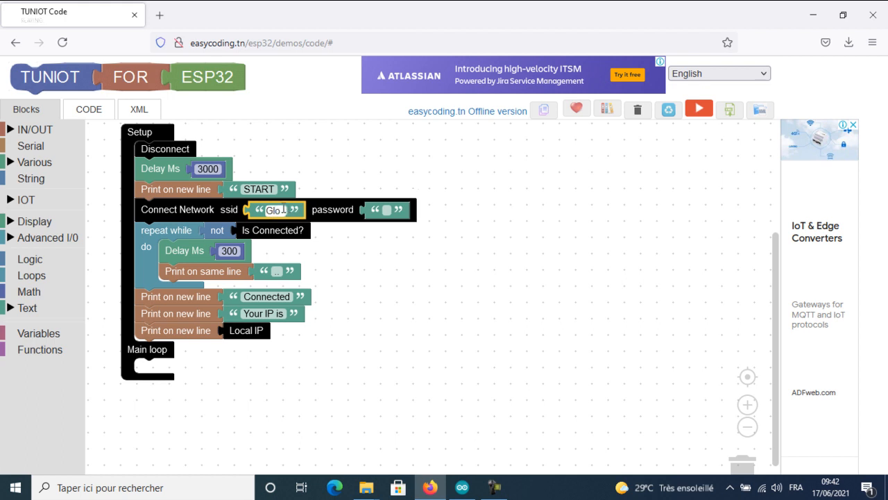
type("Globalnet")
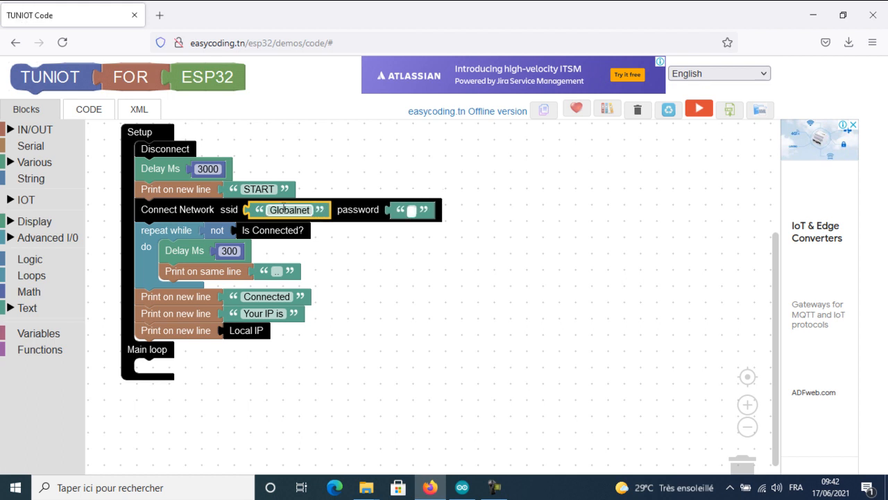
type("99999999")
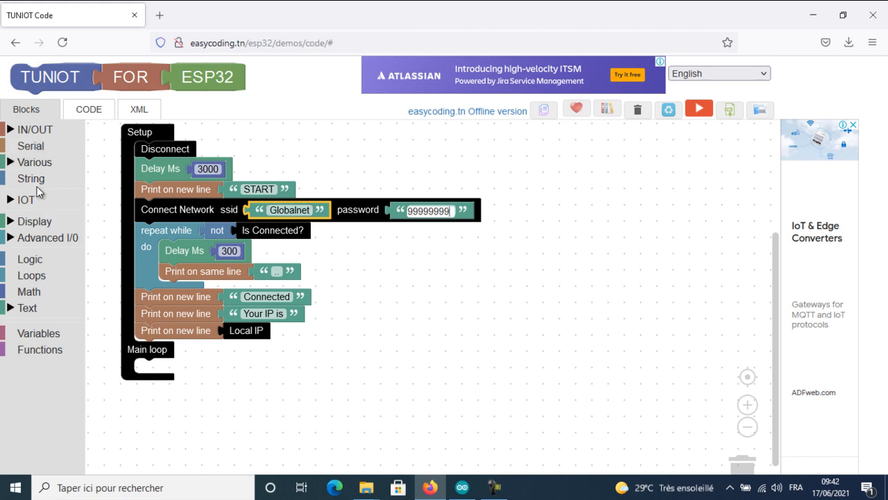
mouse_move(40, 129)
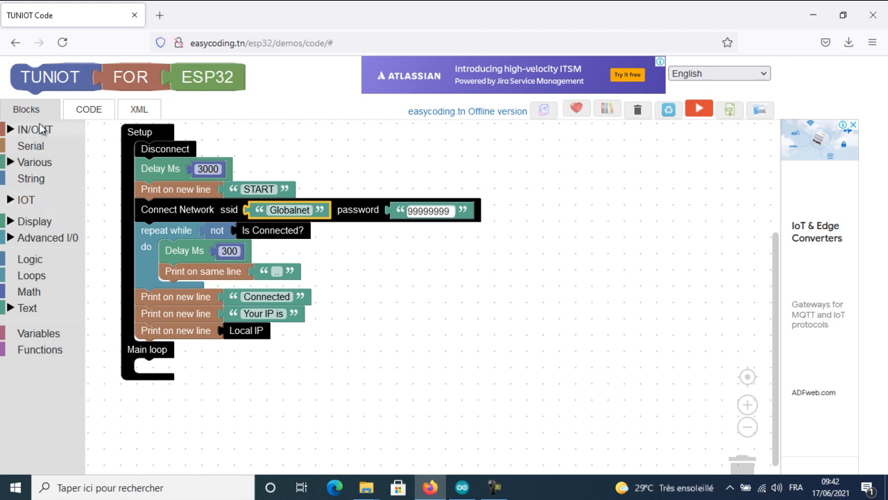
Add AI THINKER ESP32CAM Cam Setting and Start Server blocks under Local IP in Setup.
left_click(33, 129)
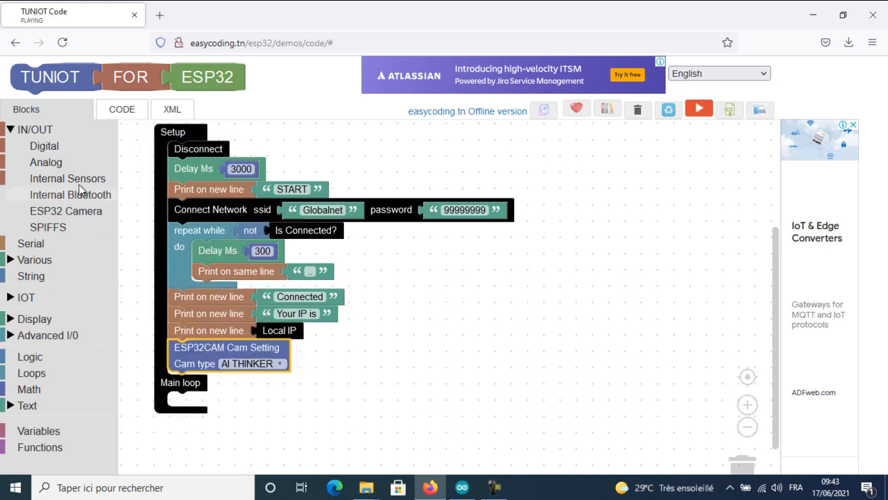
left_click(66, 211)
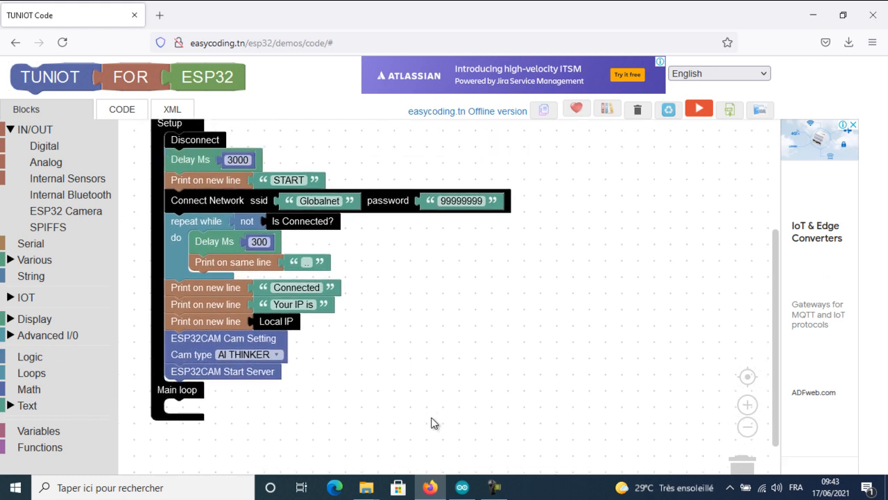
mouse_move(441, 247)
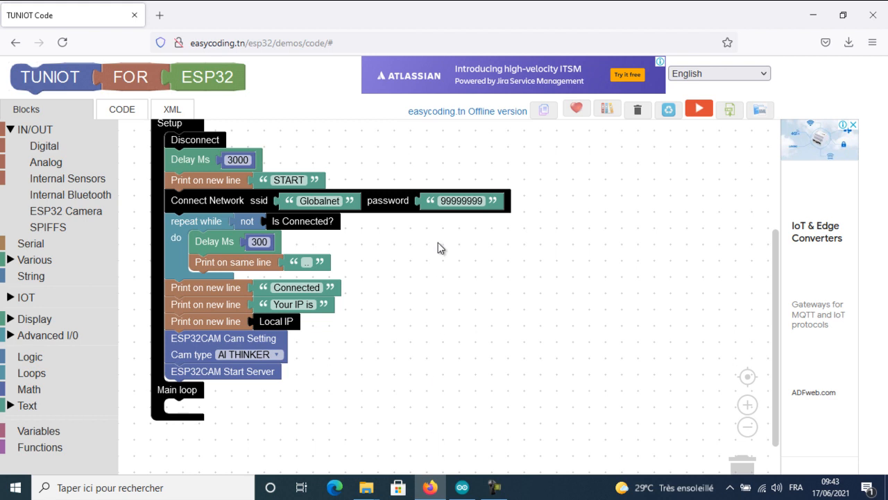
mouse_move(530, 147)
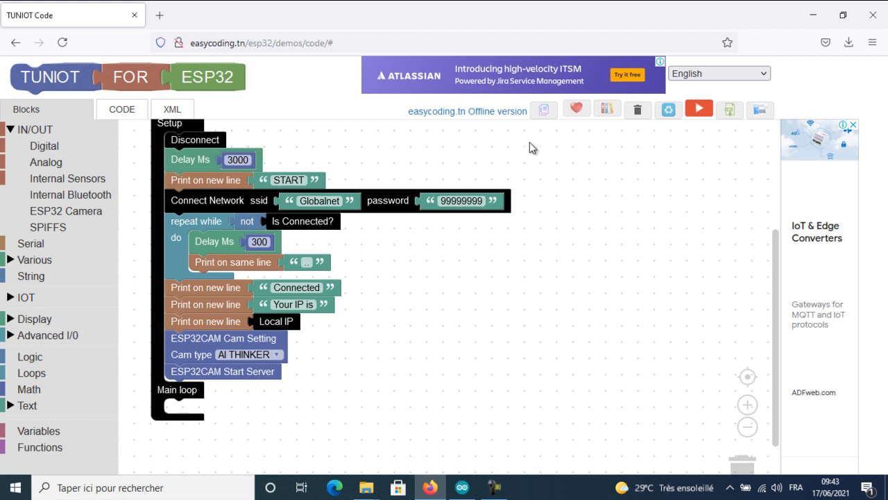
left_click(461, 488)
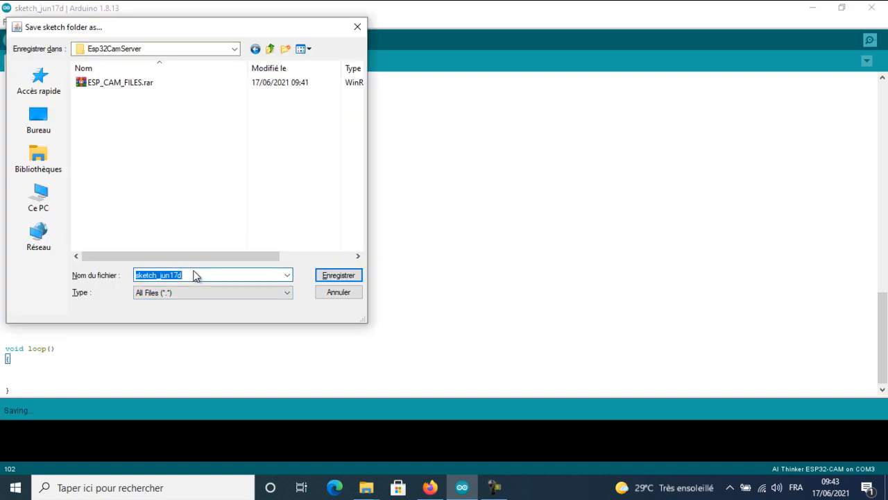
Name the sketch CamServerSkel and save it in the Esp32CamServer folder.
type("My")
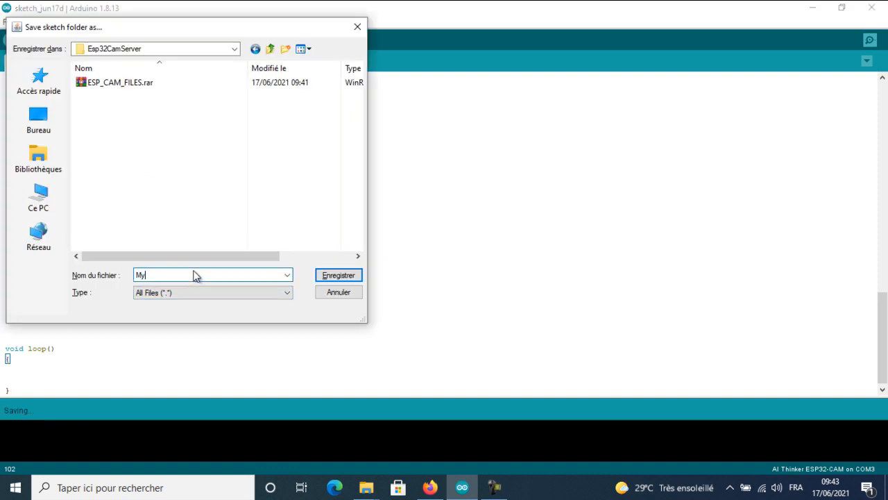
key("Backspace")
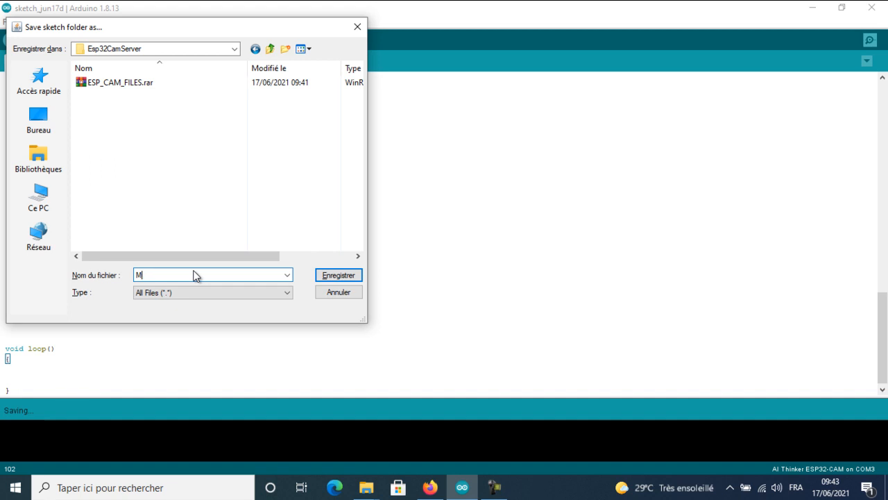
type("ES")
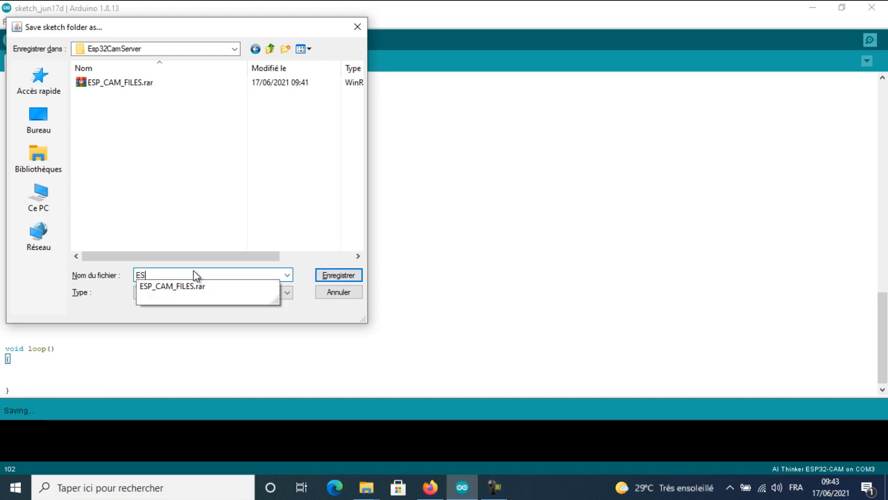
type("CamS")
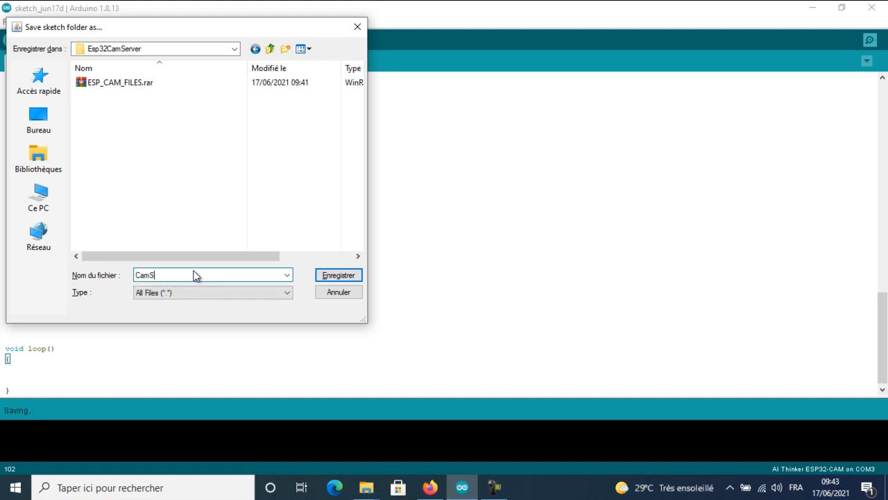
type("erverSkel")
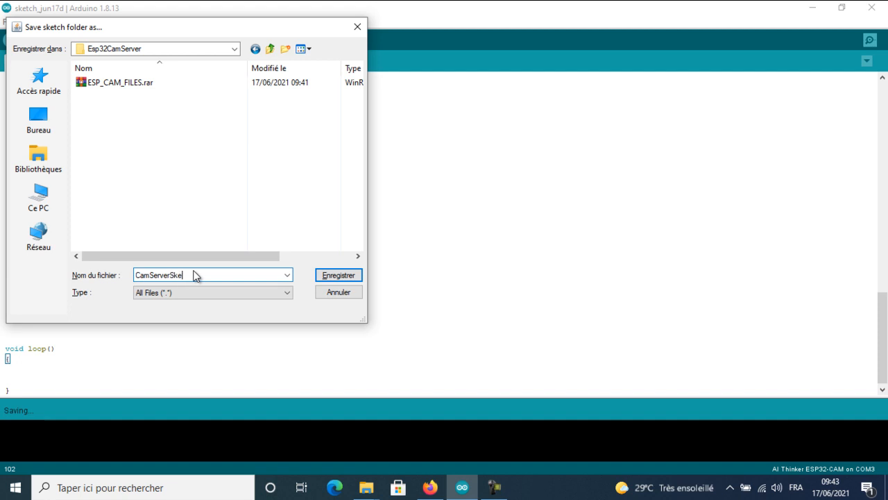
left_click(338, 274)
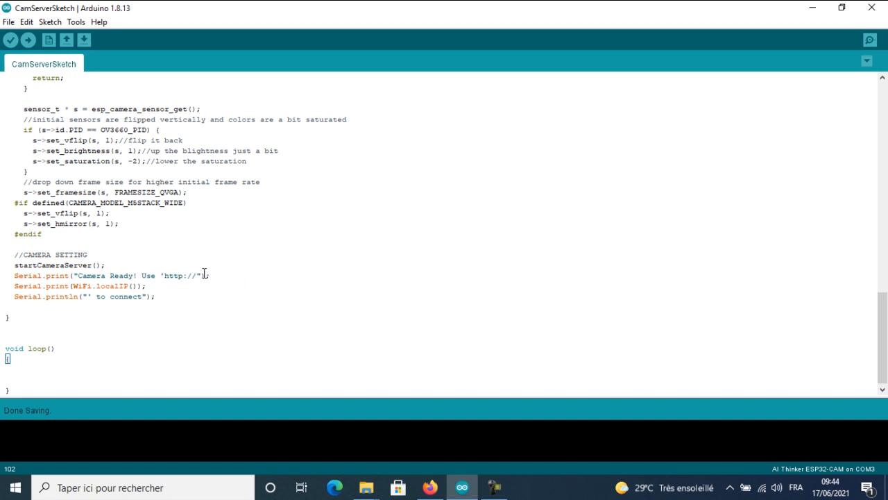
mouse_move(367, 487)
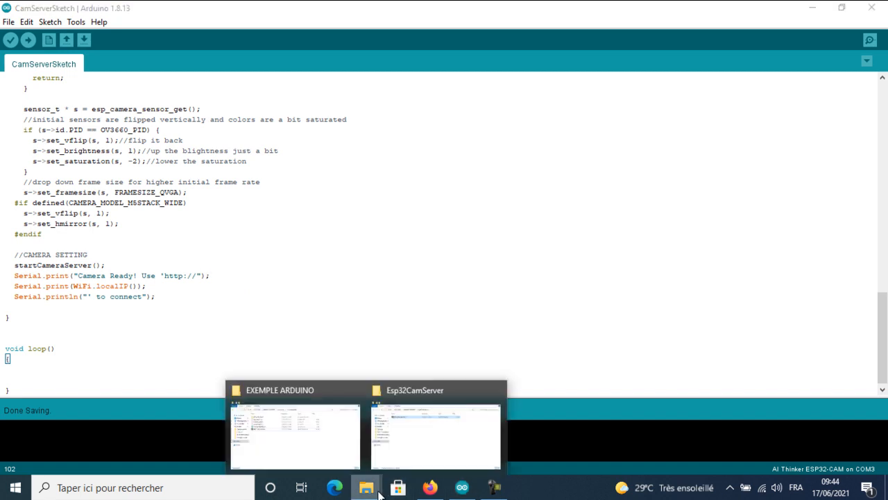
Extract ESP_CAM_FILES.rar here in the Esp32CamServer folder.
left_click(436, 430)
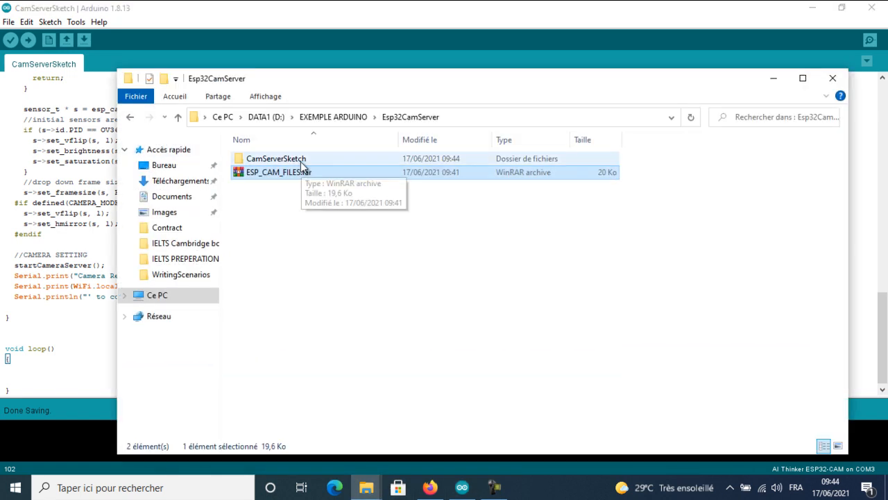
double_click(275, 158)
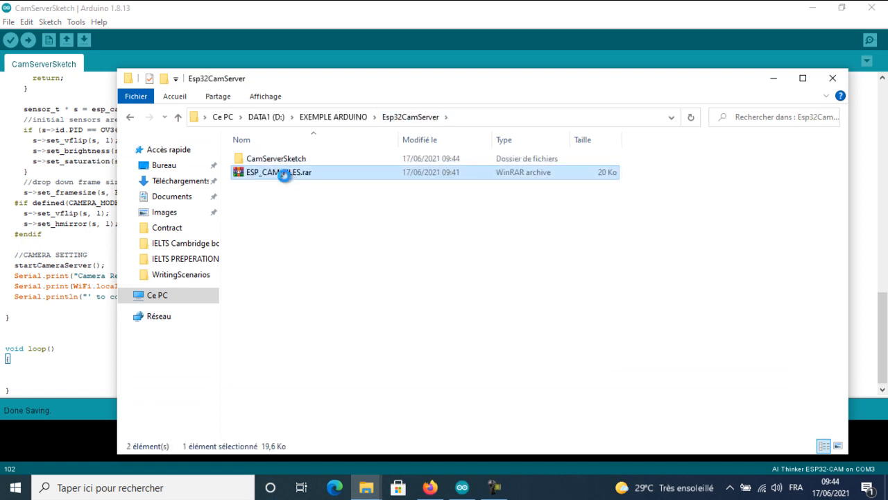
right_click(278, 173)
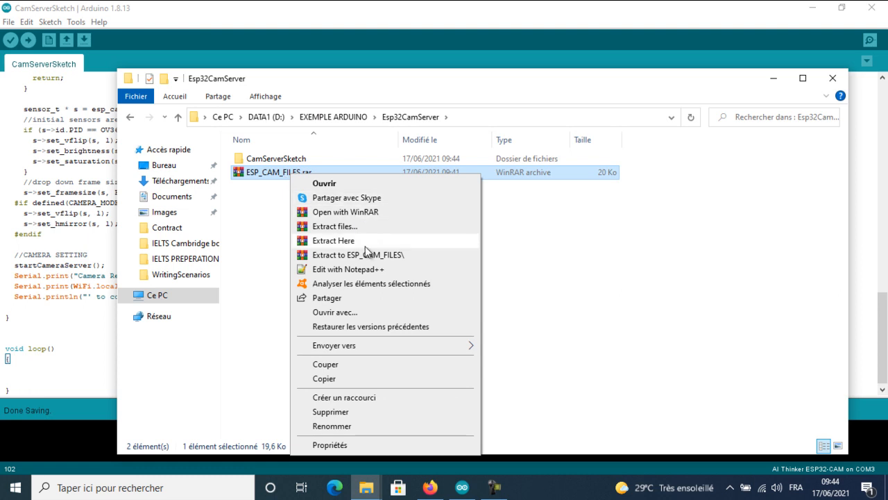
left_click(333, 240)
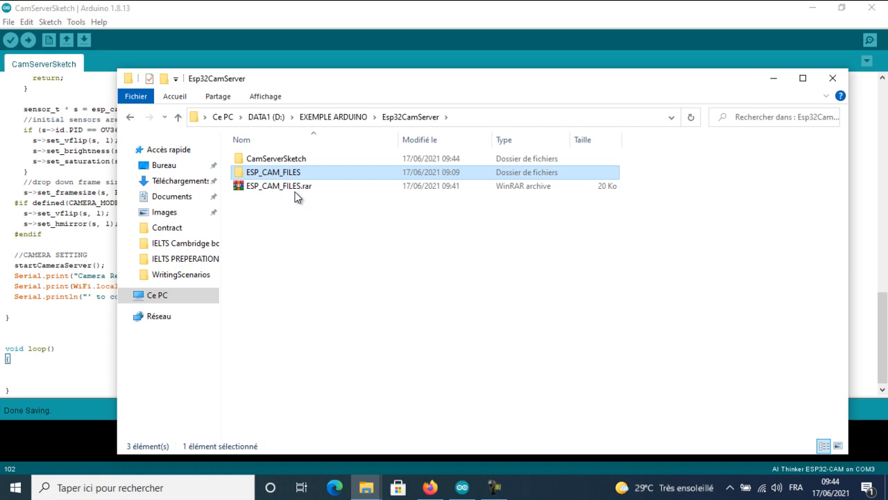
Copy app_httpd.cpp, camera_index.h and camera_pins.h into the CamServerSketch folder.
double_click(274, 172)
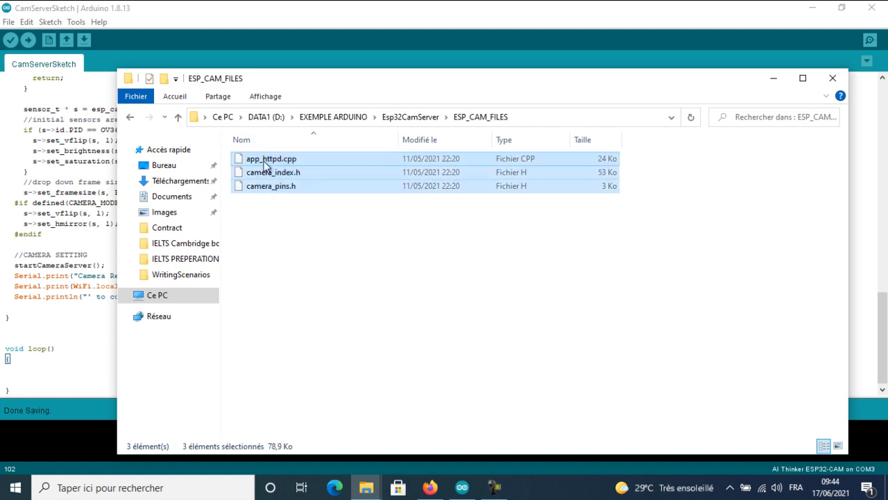
right_click(271, 172)
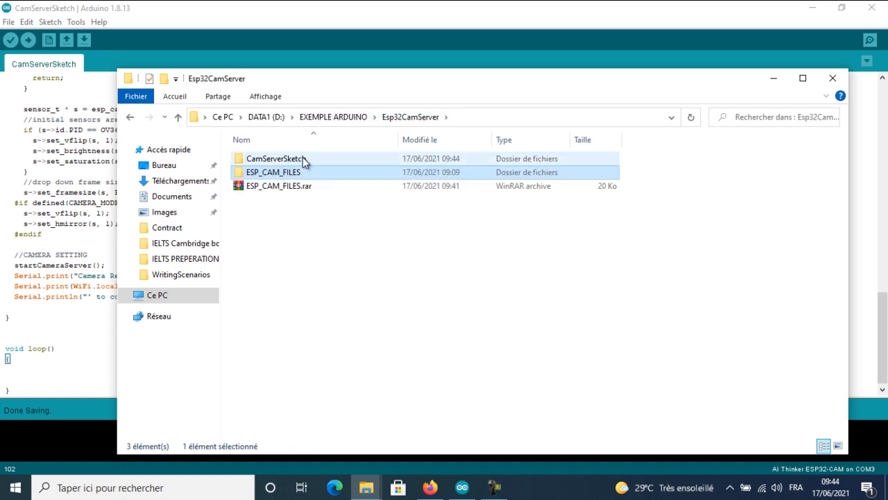
double_click(275, 158)
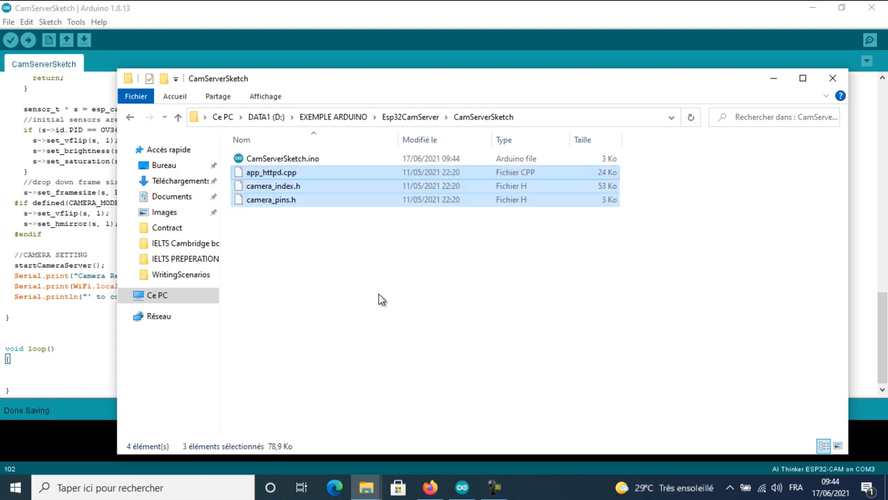
mouse_move(294, 241)
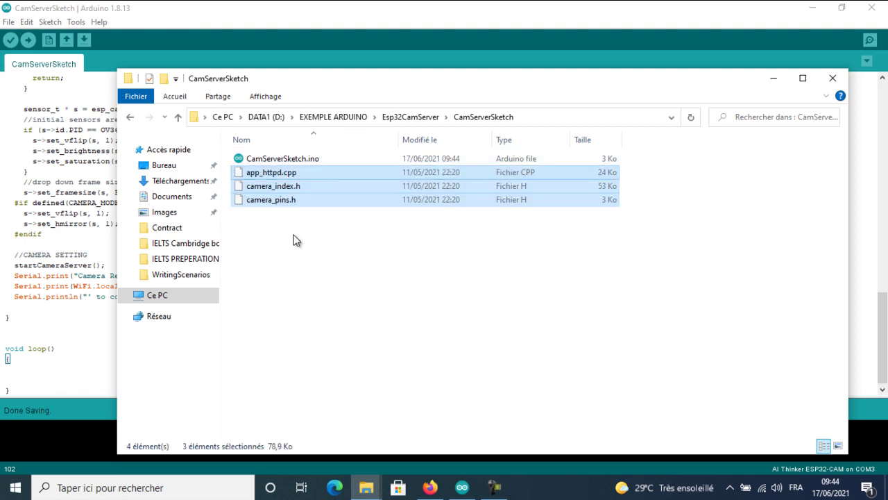
left_click(294, 238)
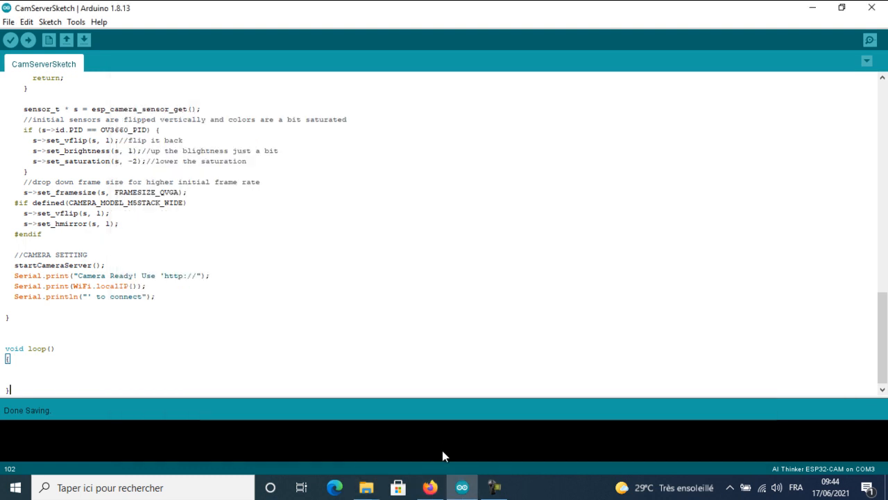
mouse_move(74, 22)
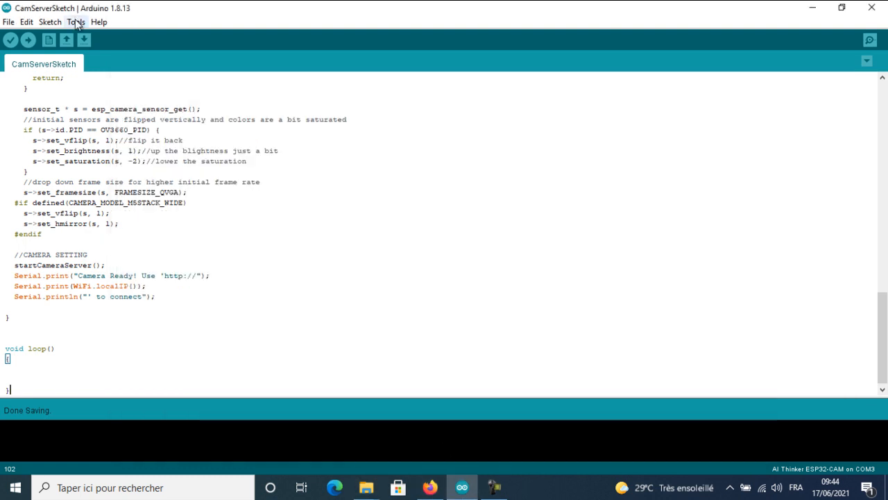
Select AI Thinker ESP32-CAM as the board and compile the sketch.
left_click(50, 22)
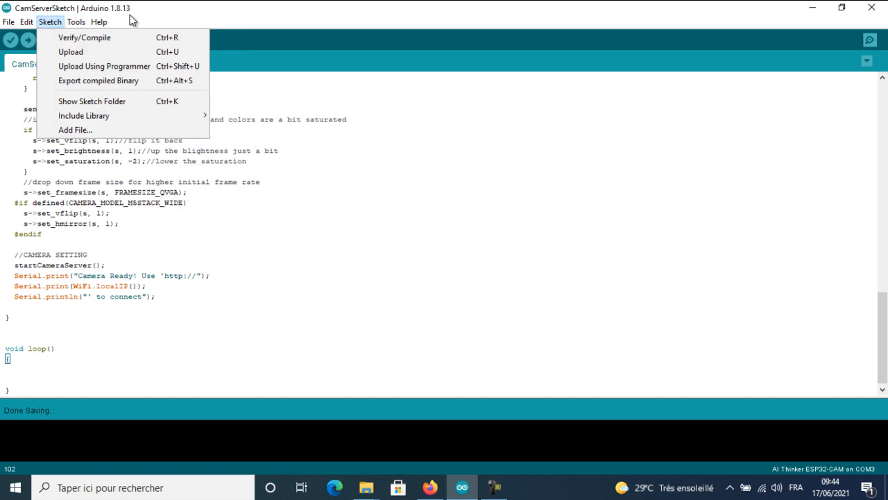
left_click(75, 22)
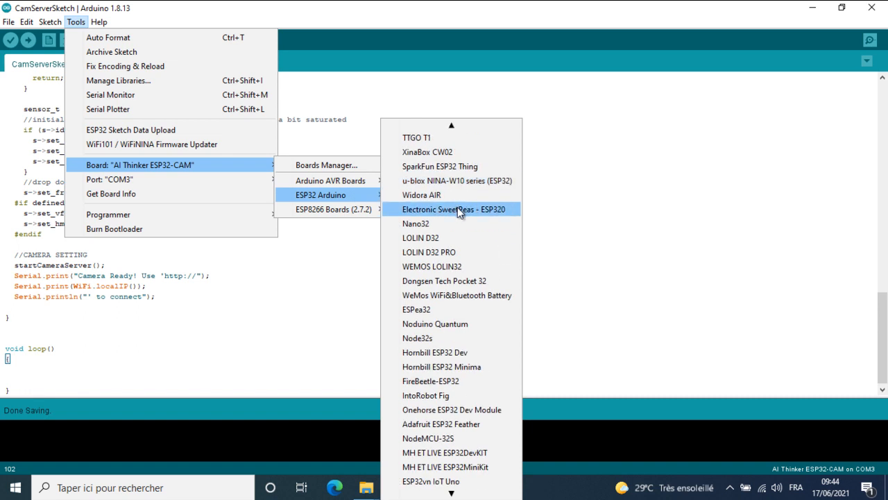
scroll("down", 3)
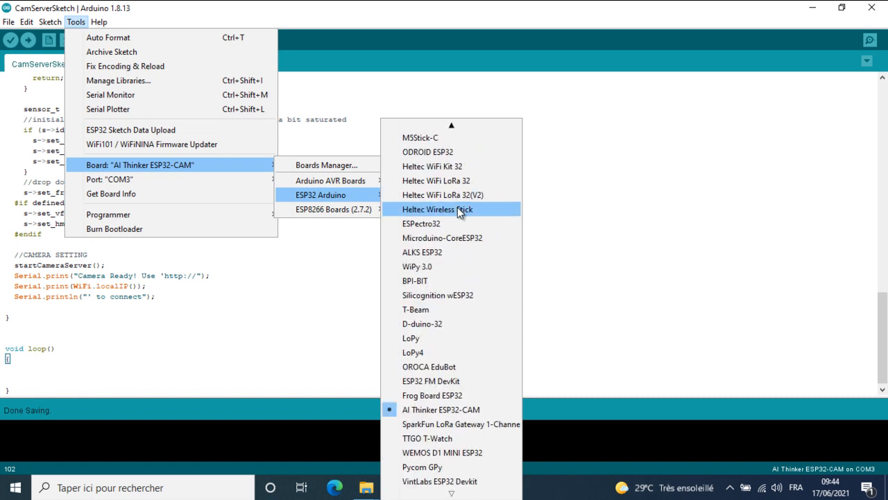
mouse_move(441, 410)
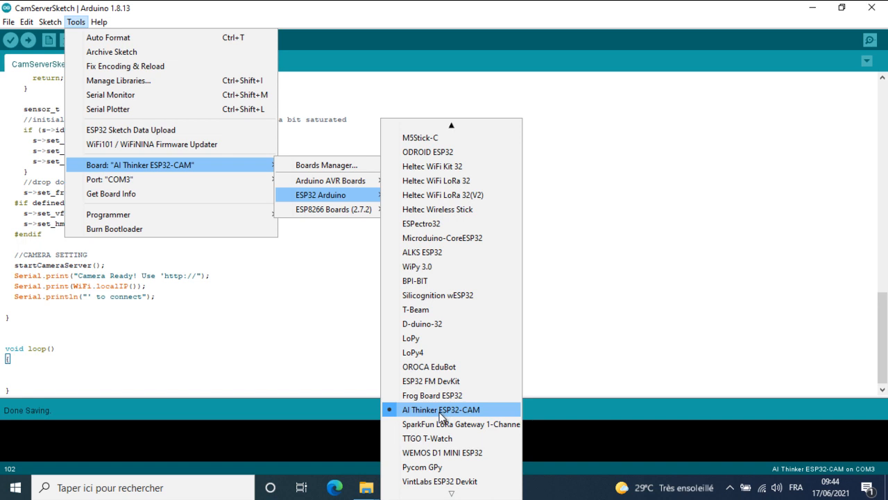
left_click(442, 408)
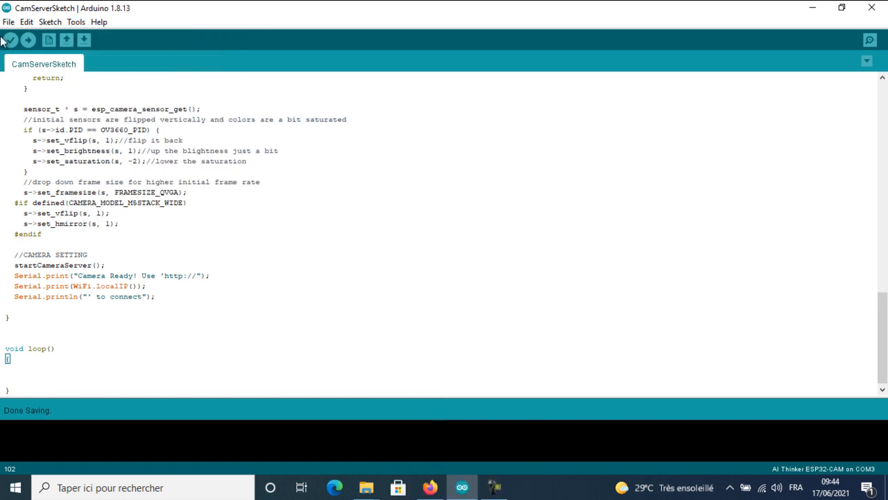
left_click(8, 38)
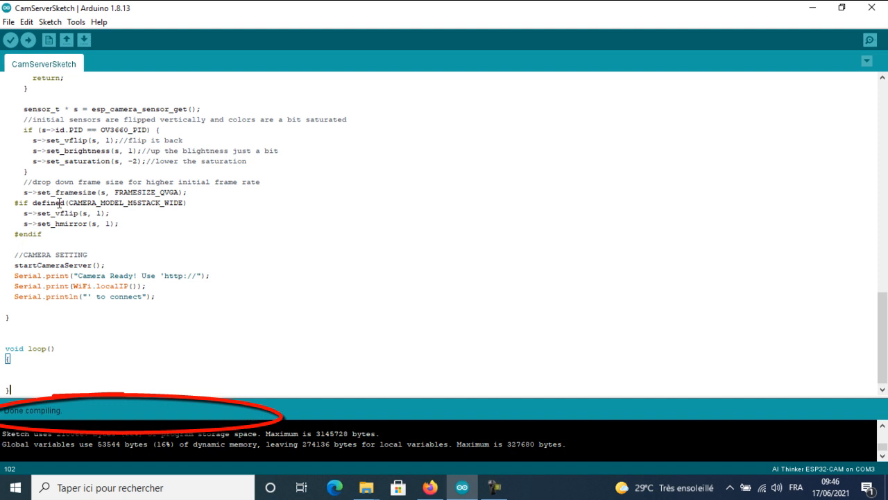
Upload CamServerSketch to the ESP32-CAM and wait for Done uploading.
left_click(75, 23)
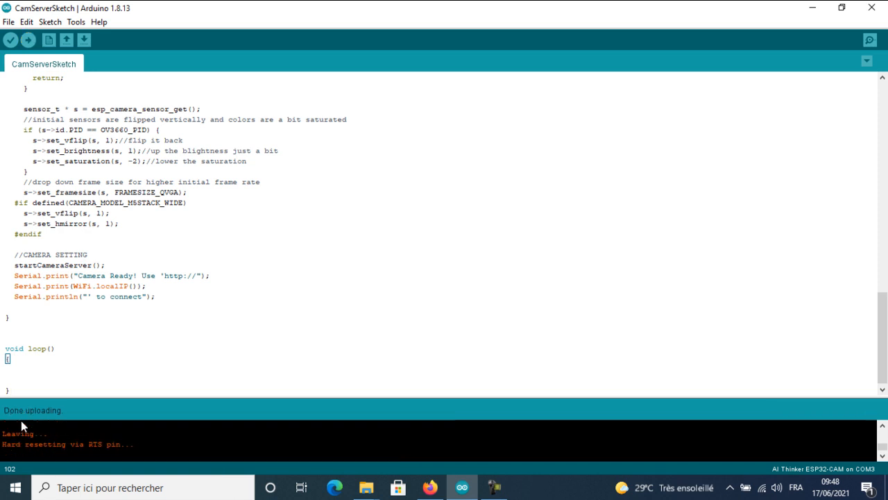
mouse_move(869, 41)
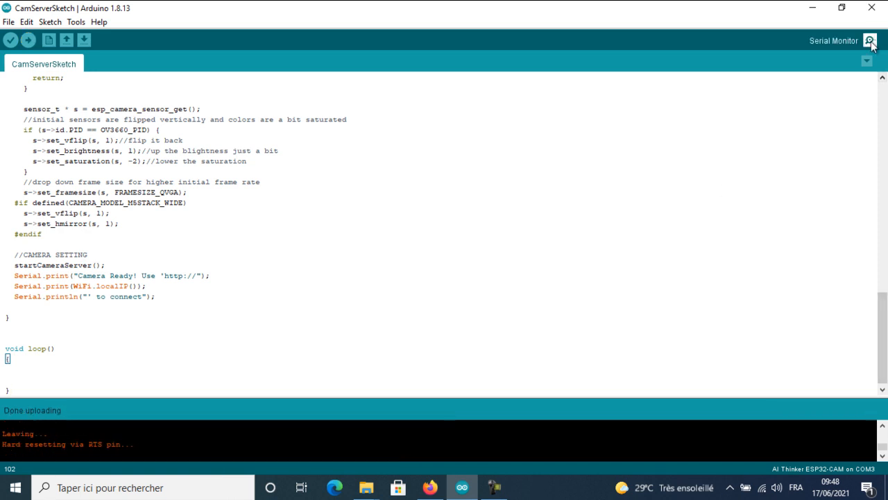
Read the board's IP 172.16.0.4 in the Serial Monitor, then return to TUNIOT.
left_click(868, 40)
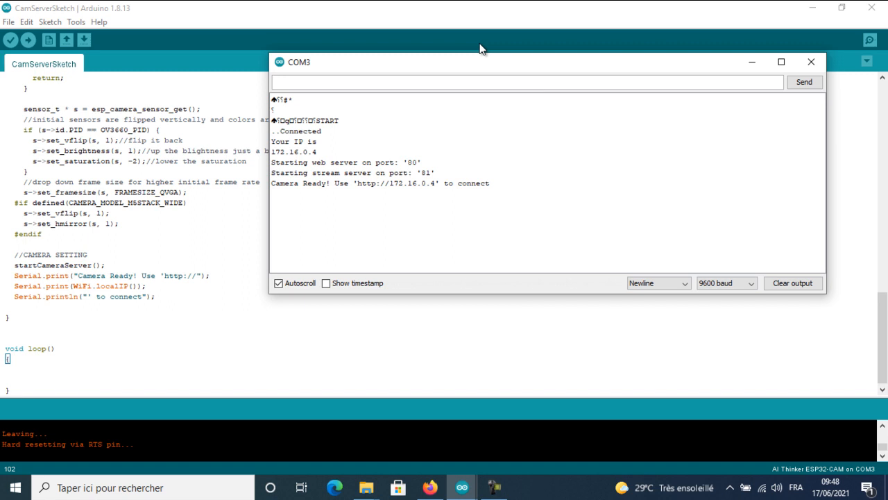
double_click(391, 183)
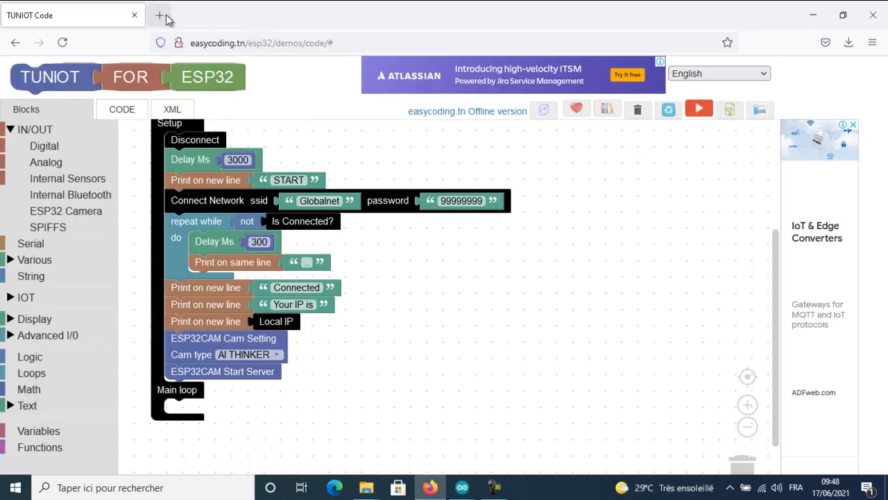
Start the live ESP32 OV2640 camera stream at 172.16.0.4 via Start Stream in a new Firefox tab.
left_click(158, 15)
type("172.16.0.4")
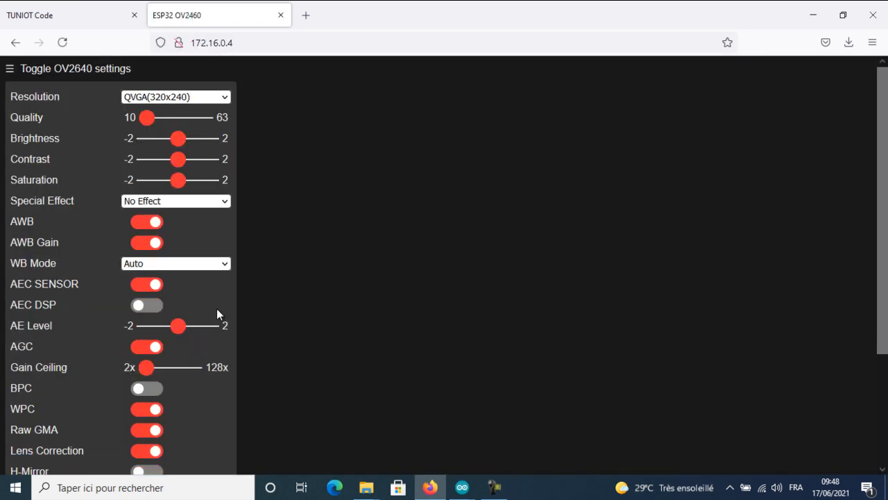
scroll("down", 3)
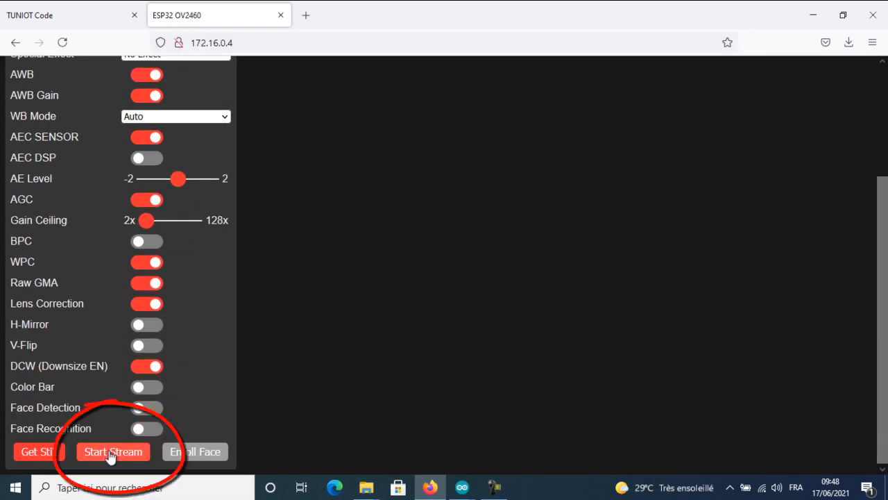
left_click(112, 451)
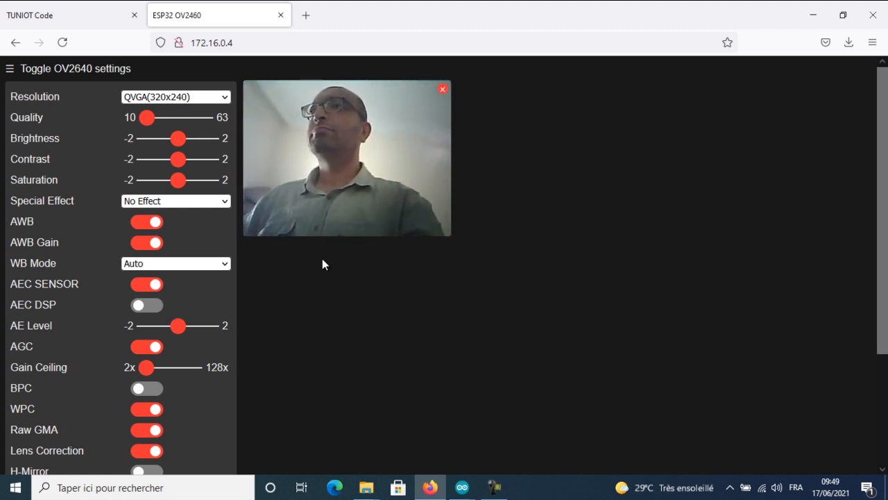
scroll("down", 3)
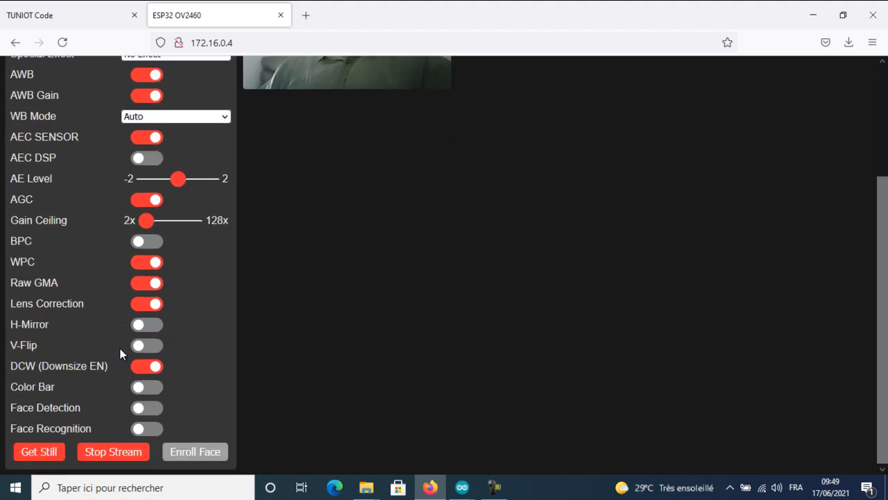
scroll("up", 3)
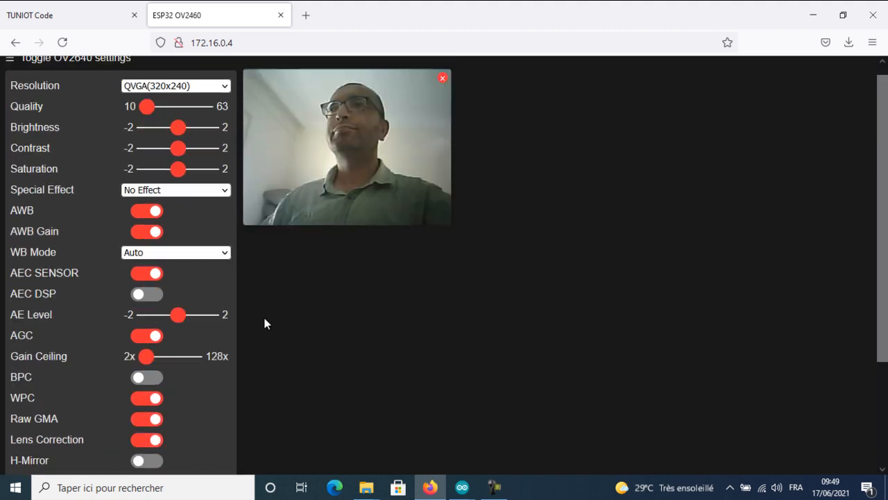